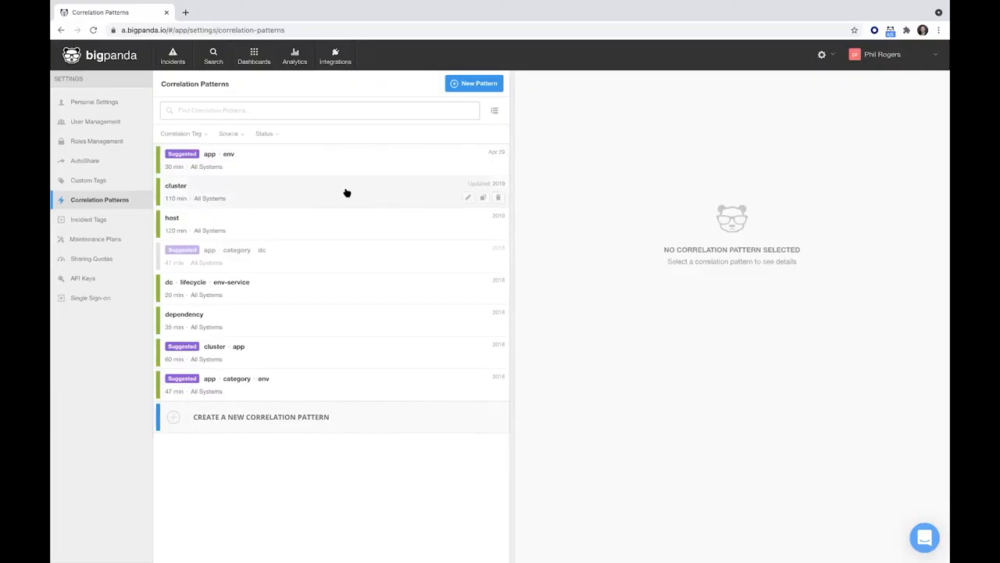
mouse_move(380, 194)
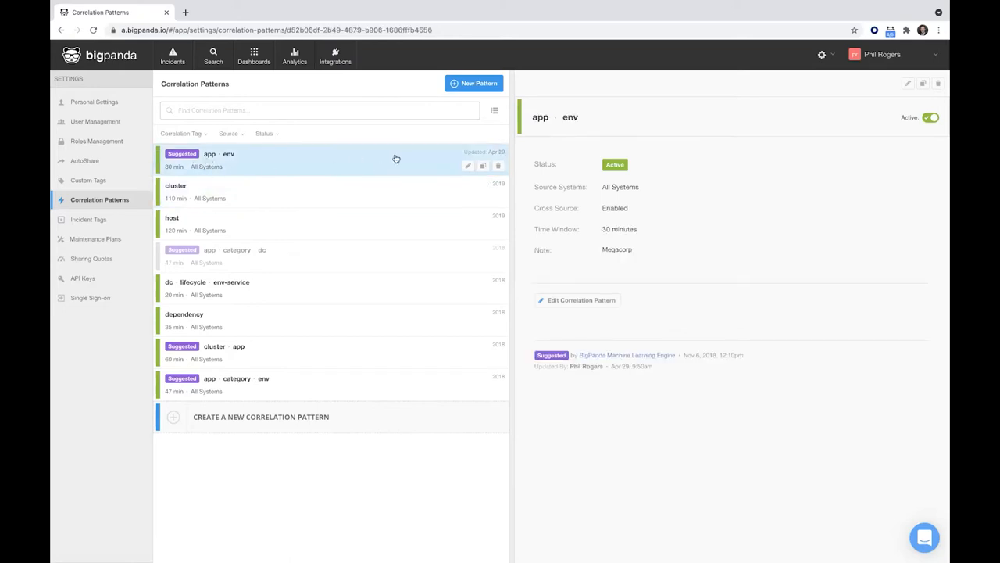
mouse_move(468, 166)
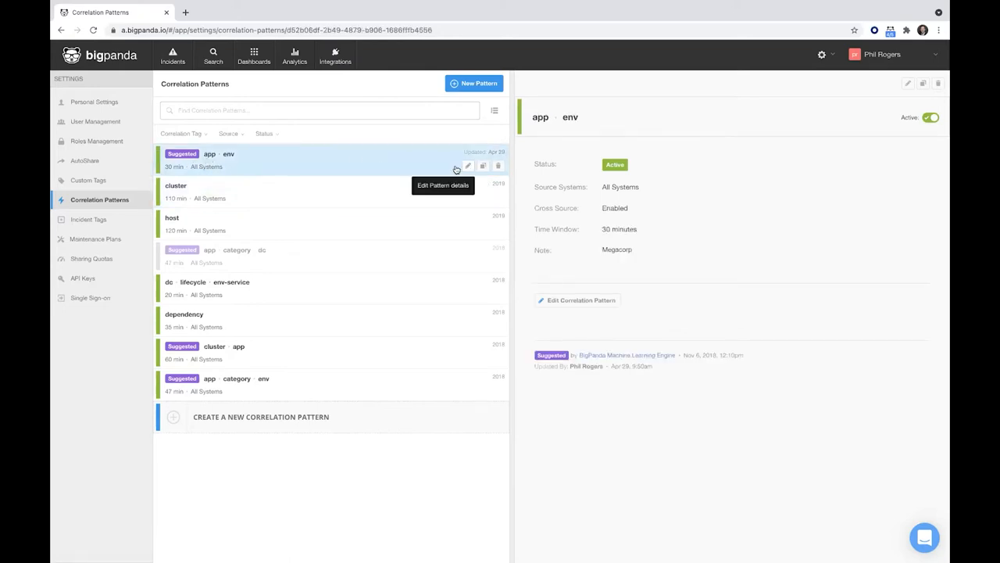
mouse_move(467, 166)
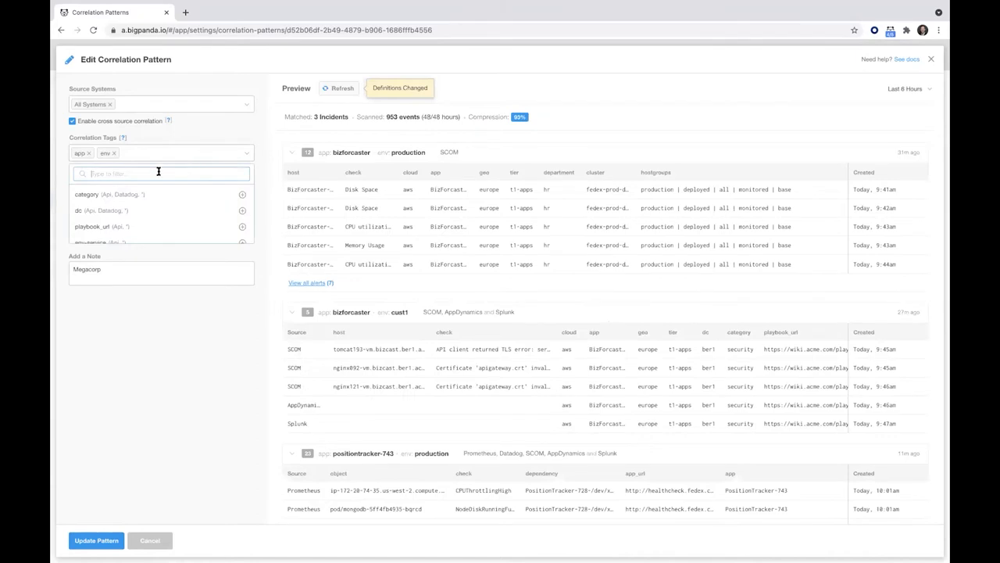
Add the dc tag to the pattern's correlation tags and refresh the preview to 1 incident.
text(dc)
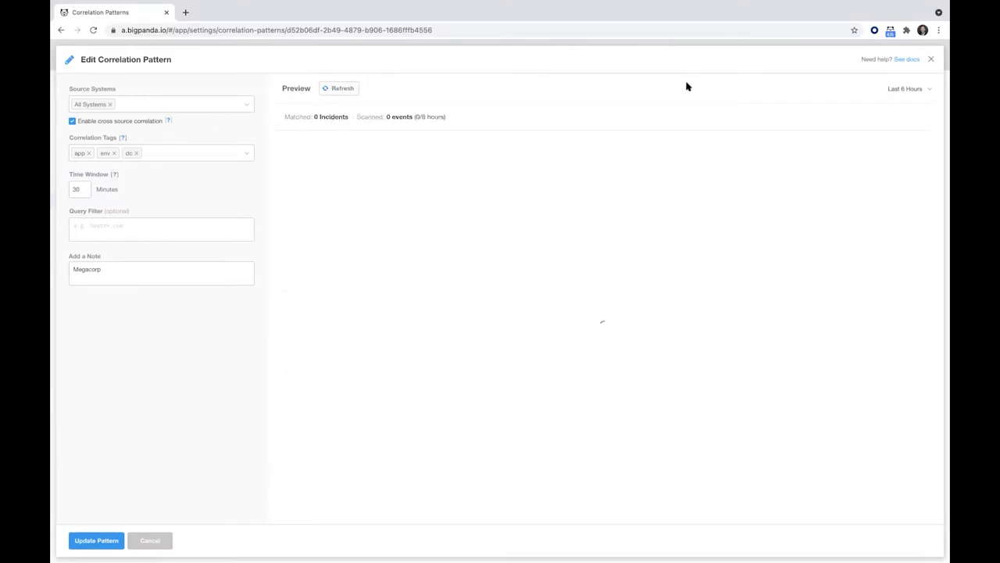
click(338, 88)
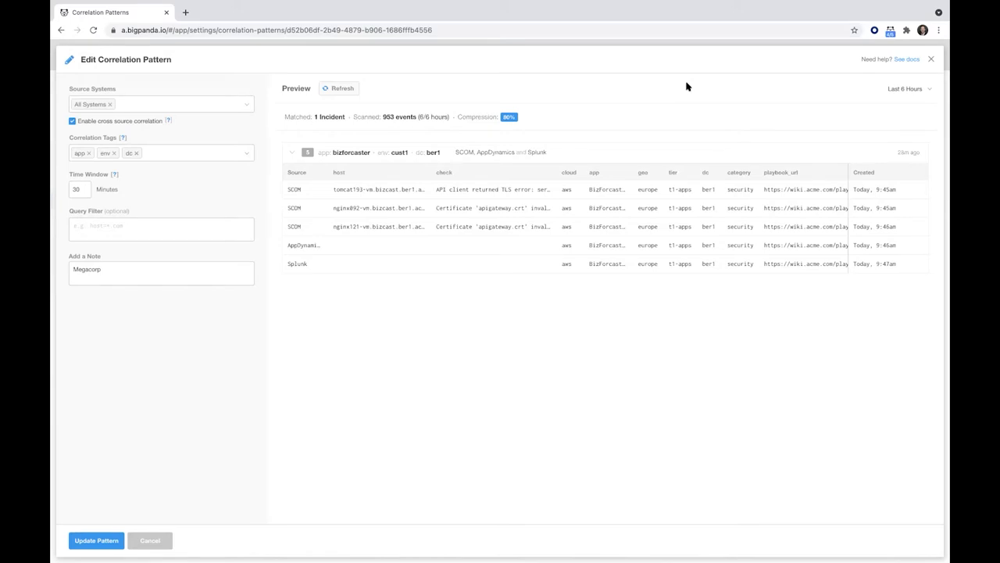
mouse_move(406, 213)
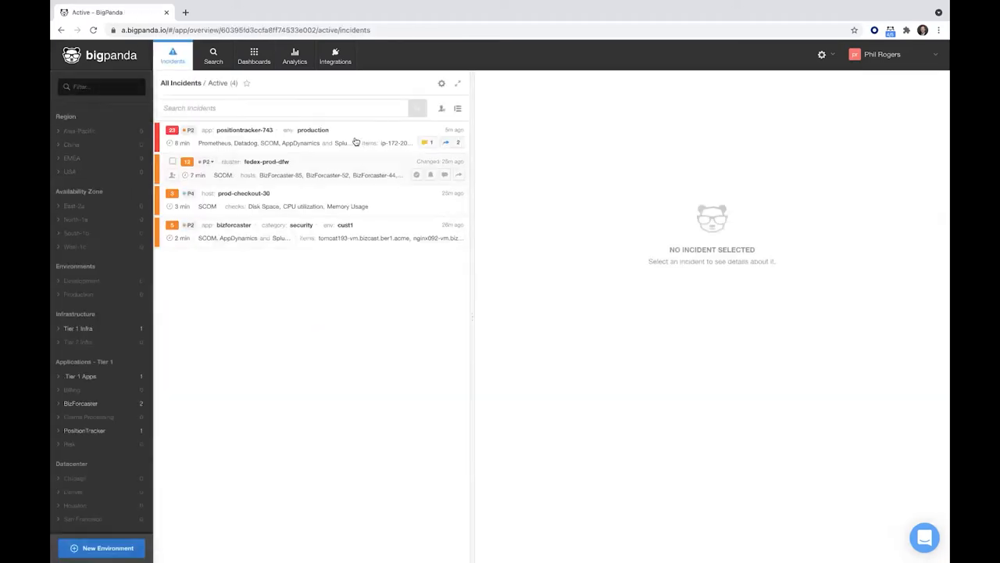
Show the Activity (10) history for the positiontracker-743 production incident.
click(273, 130)
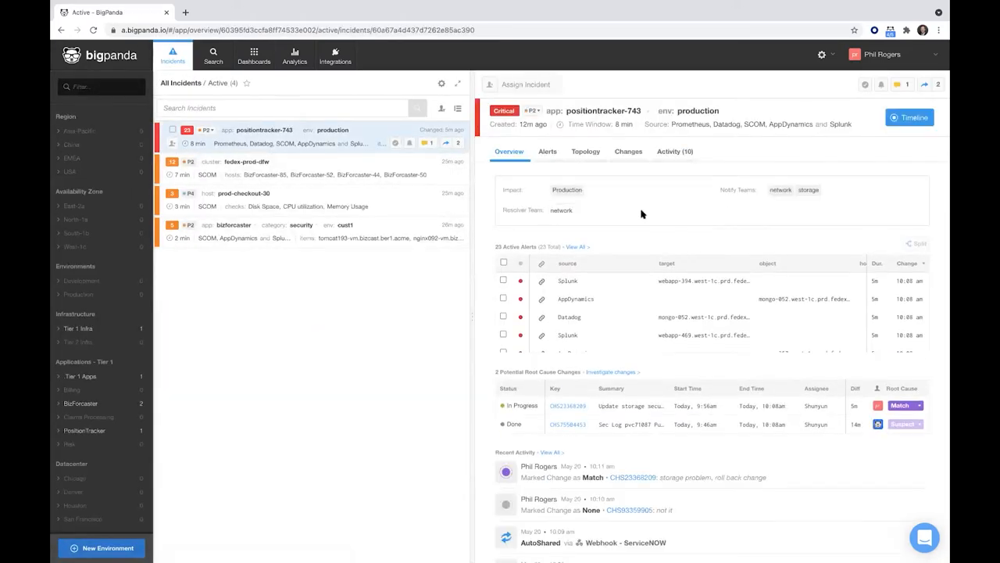
mouse_move(669, 158)
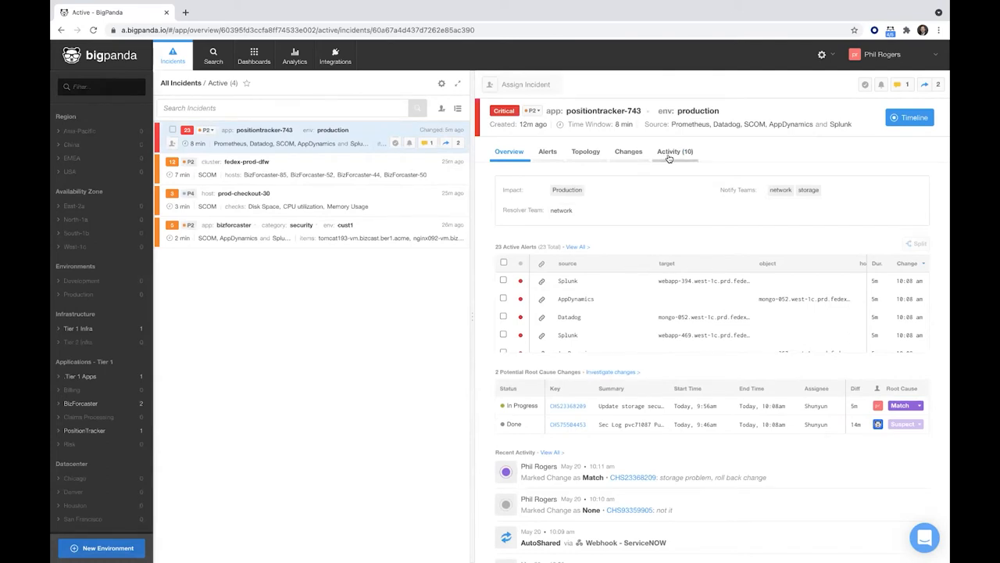
click(674, 152)
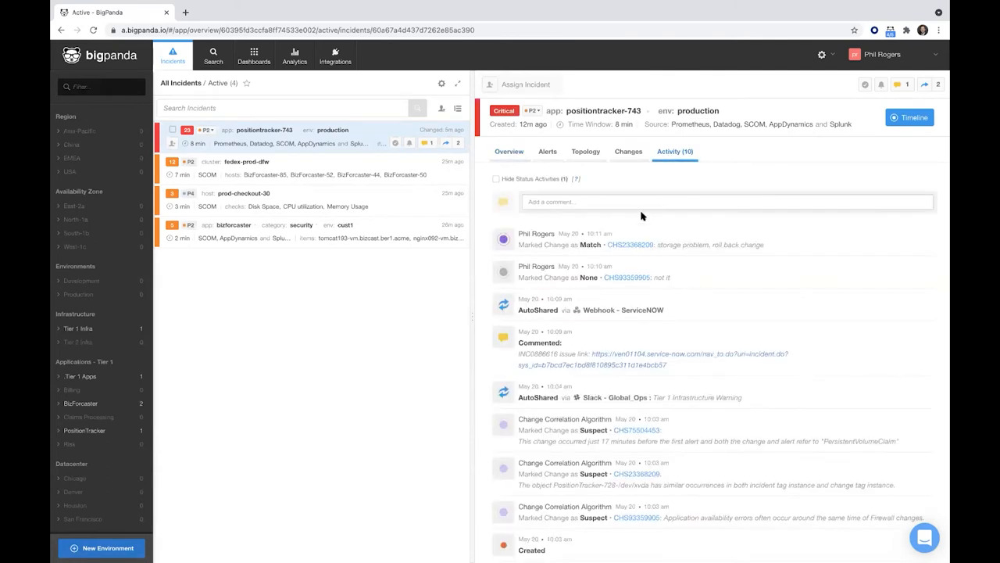